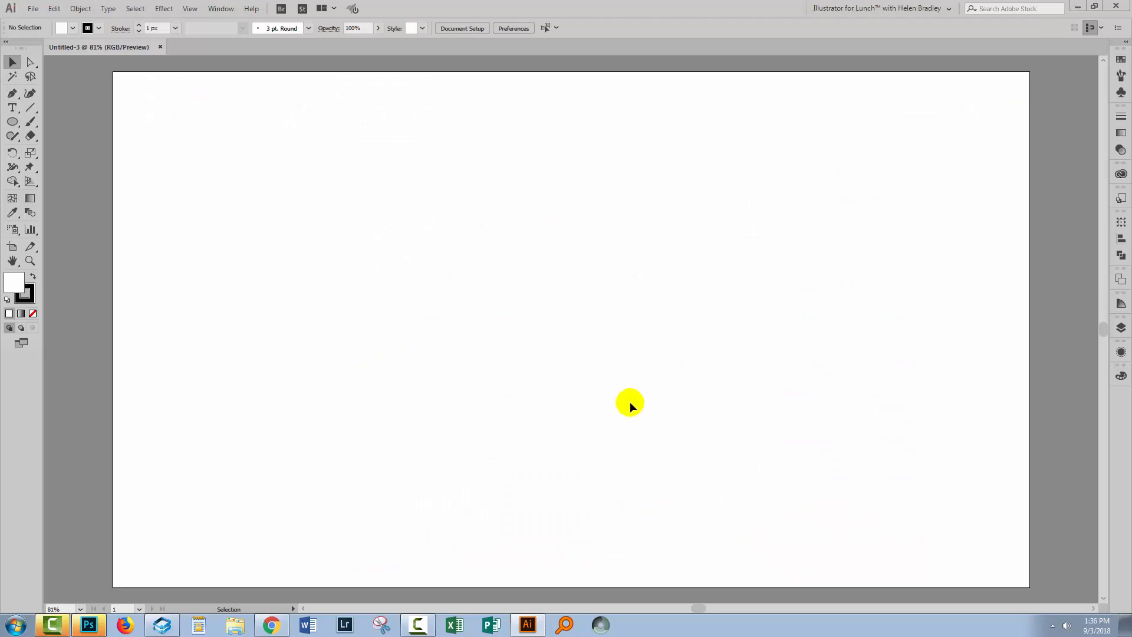
# Step: Draw a large circle with a thin black outline using the Ellipse tool
pyautogui.click(12, 121)
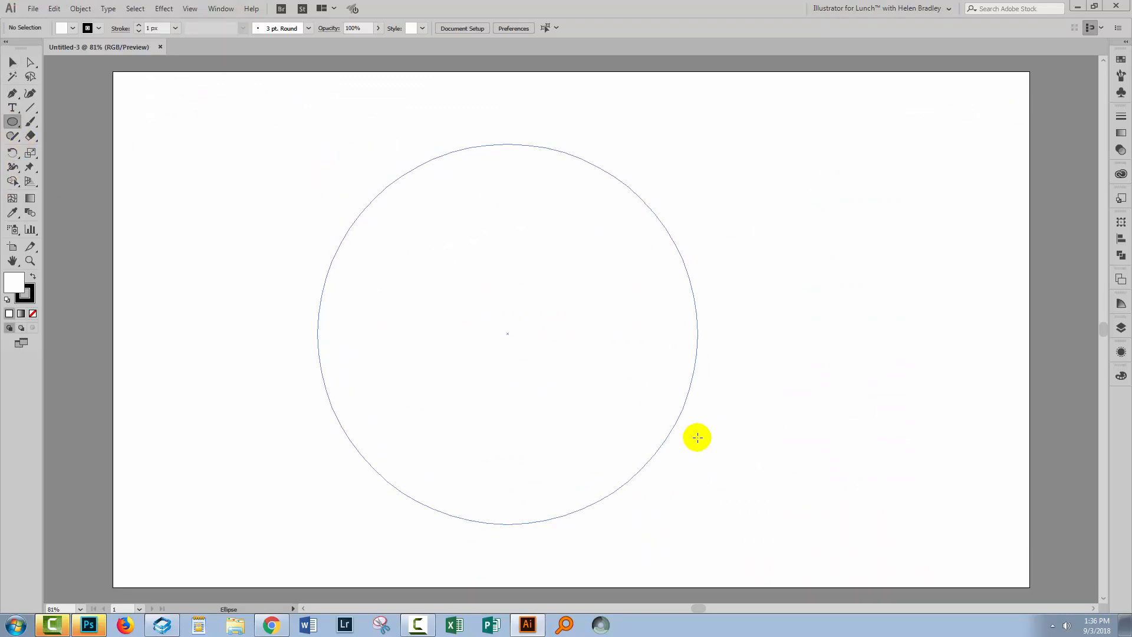
pyautogui.click(696, 436)
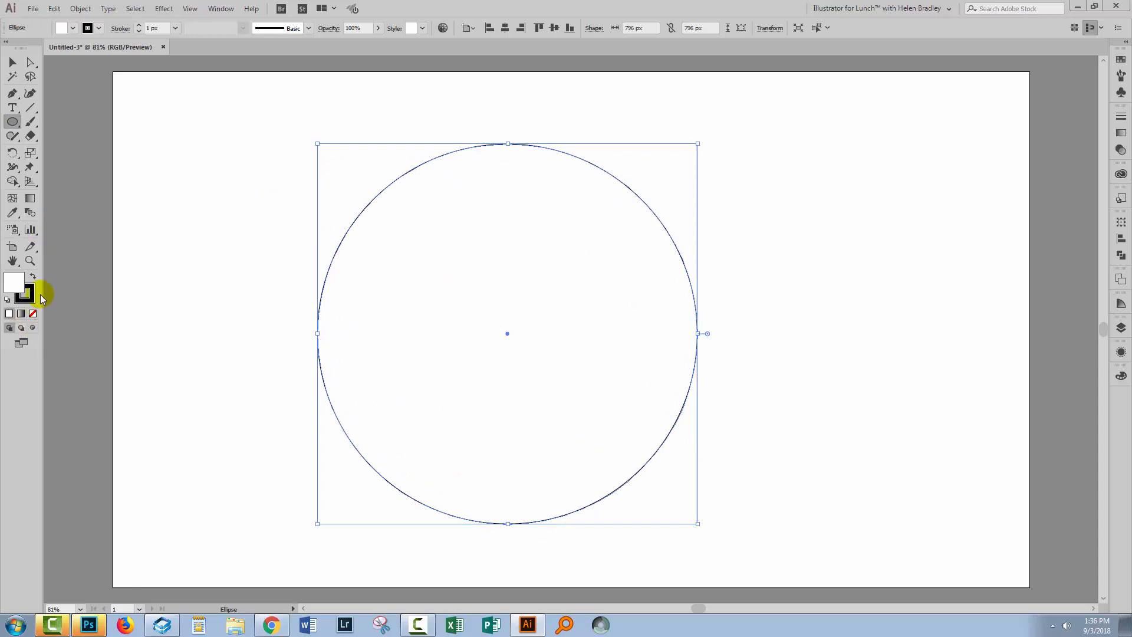
# Step: Remove the stroke and fill the circle with a reversed radial grey gradient, dark at the centre
pyautogui.click(14, 282)
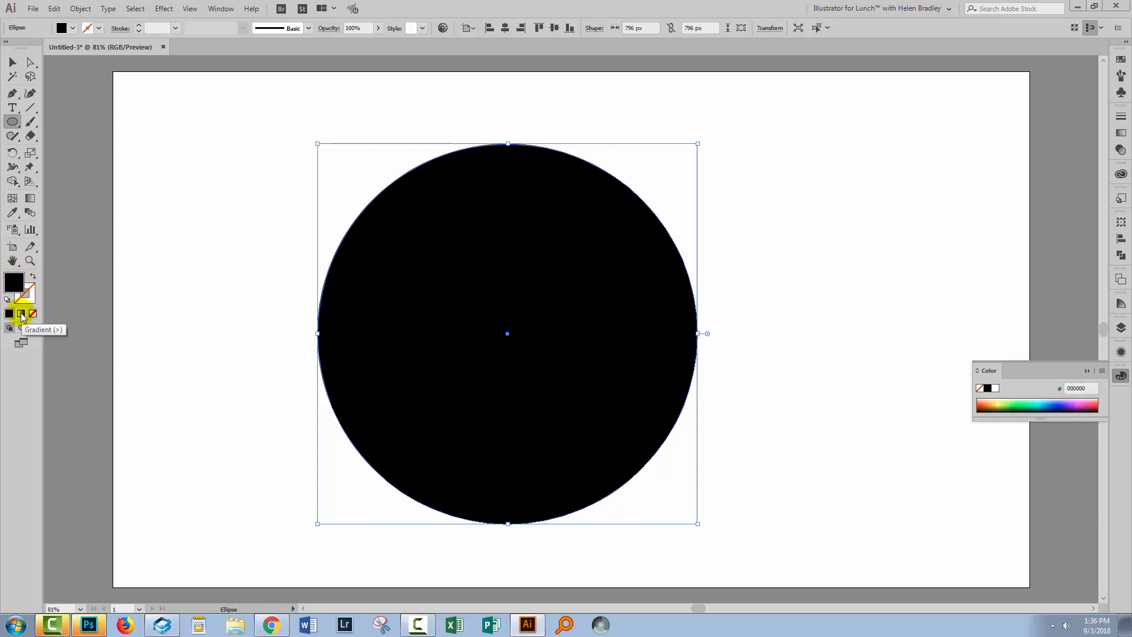
pyautogui.click(22, 314)
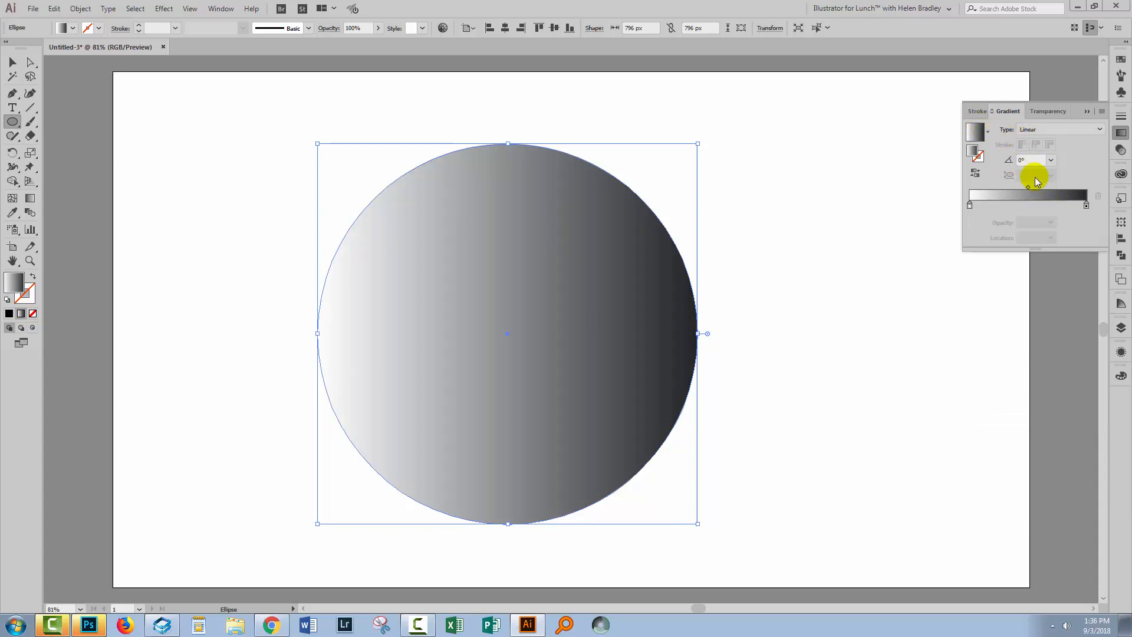
pyautogui.click(1059, 129)
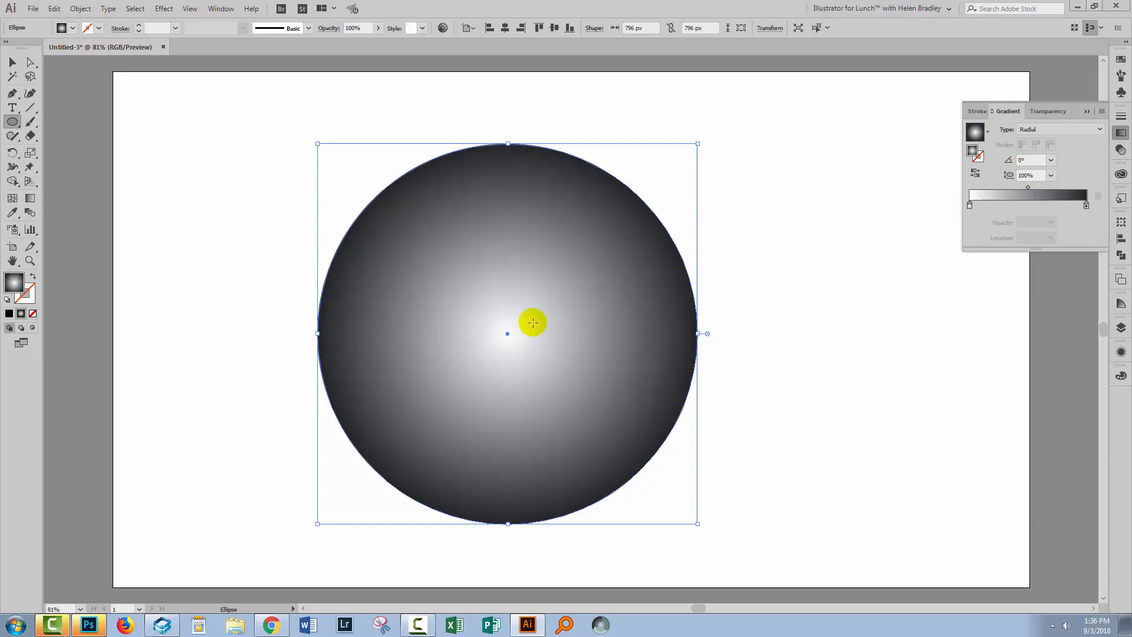
pyautogui.click(975, 175)
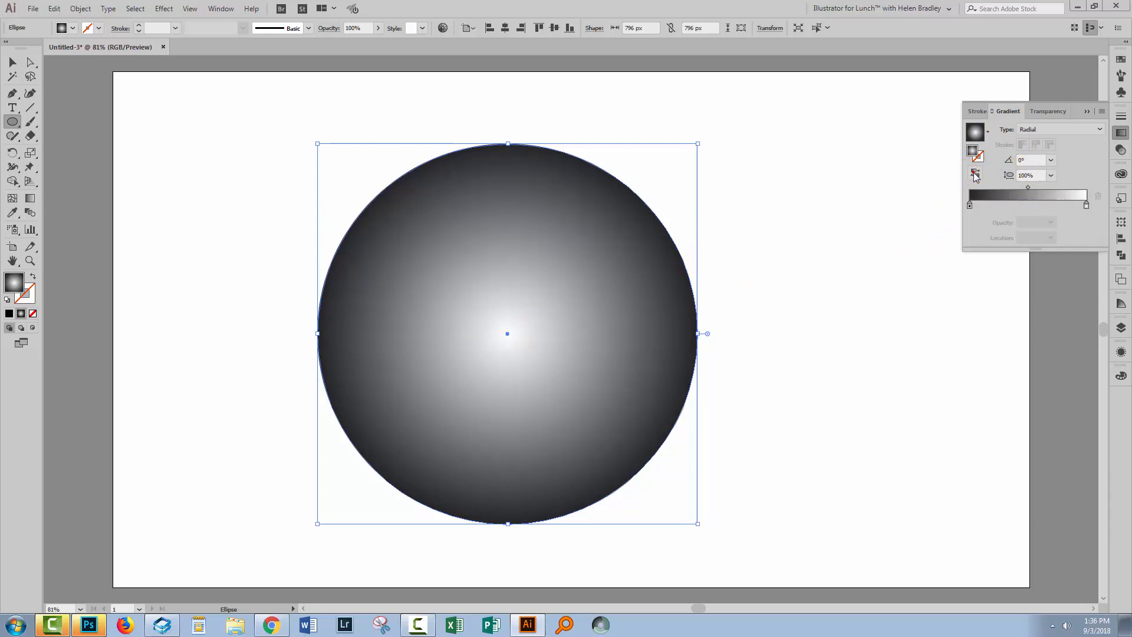
pyautogui.click(975, 174)
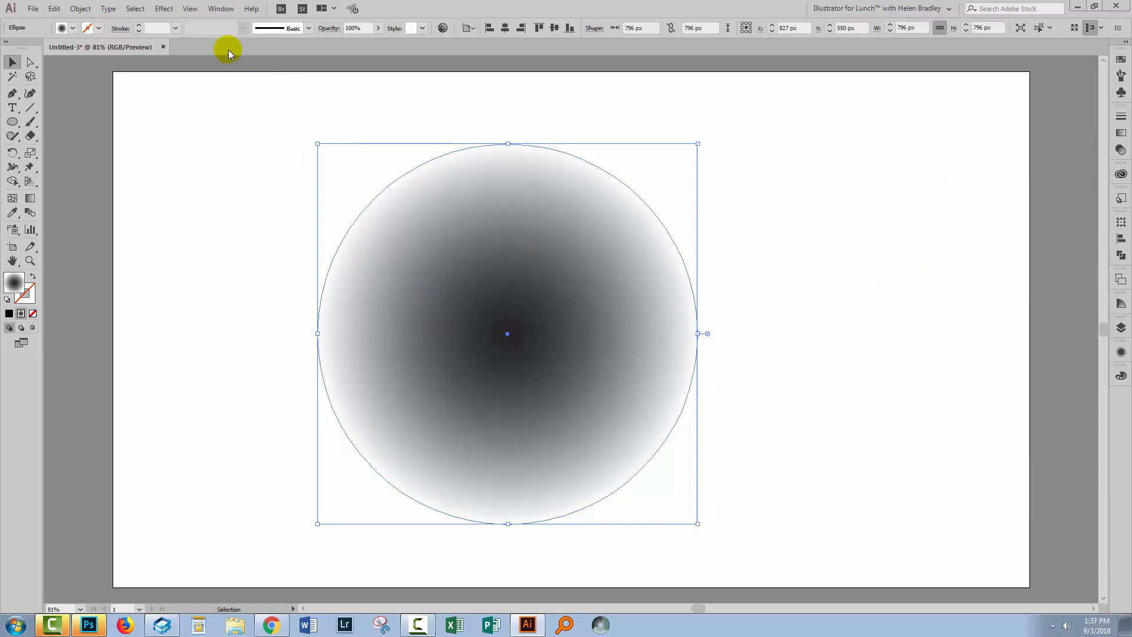
# Step: Apply Effect > Pixelate > Color Halftone with max radius 8 and all four screen angles at 45°
pyautogui.click(163, 8)
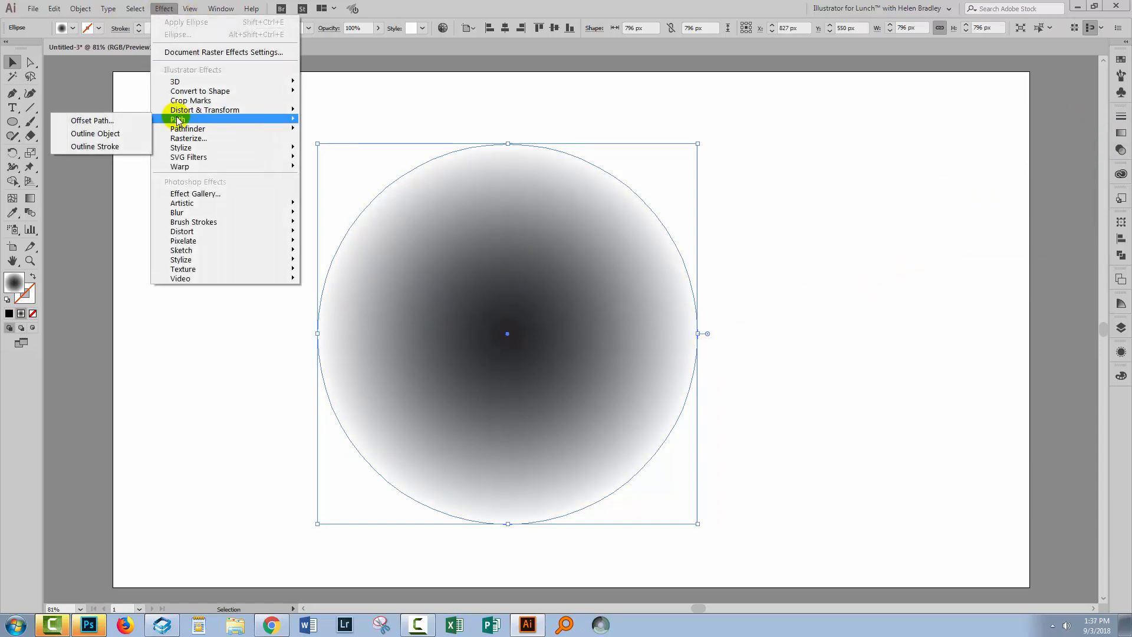
pyautogui.moveTo(210, 231)
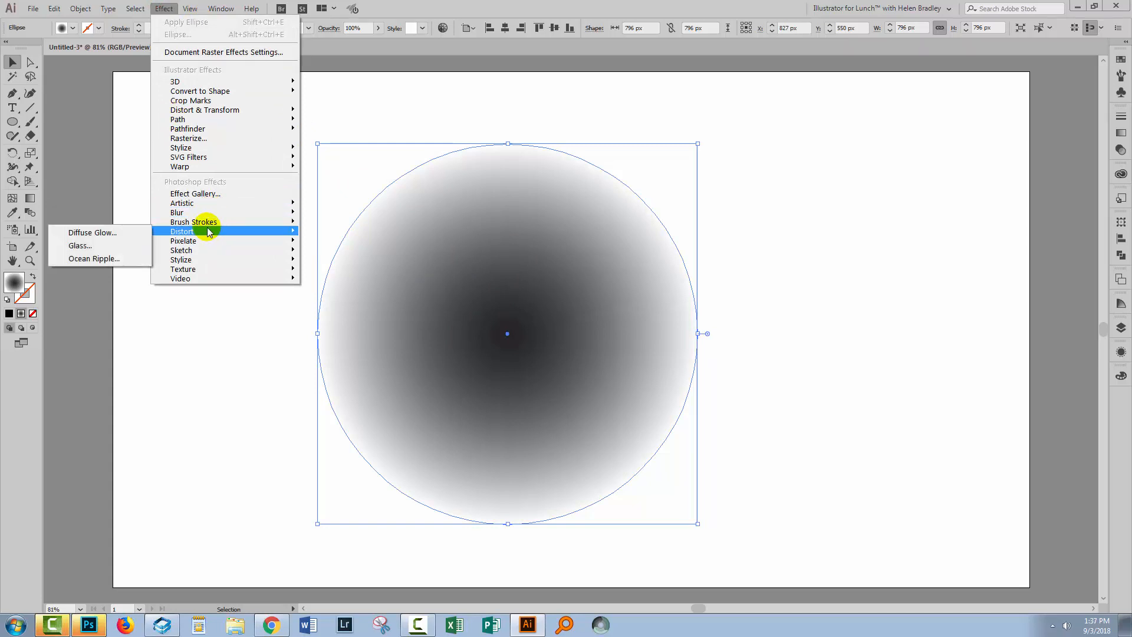
pyautogui.moveTo(202, 241)
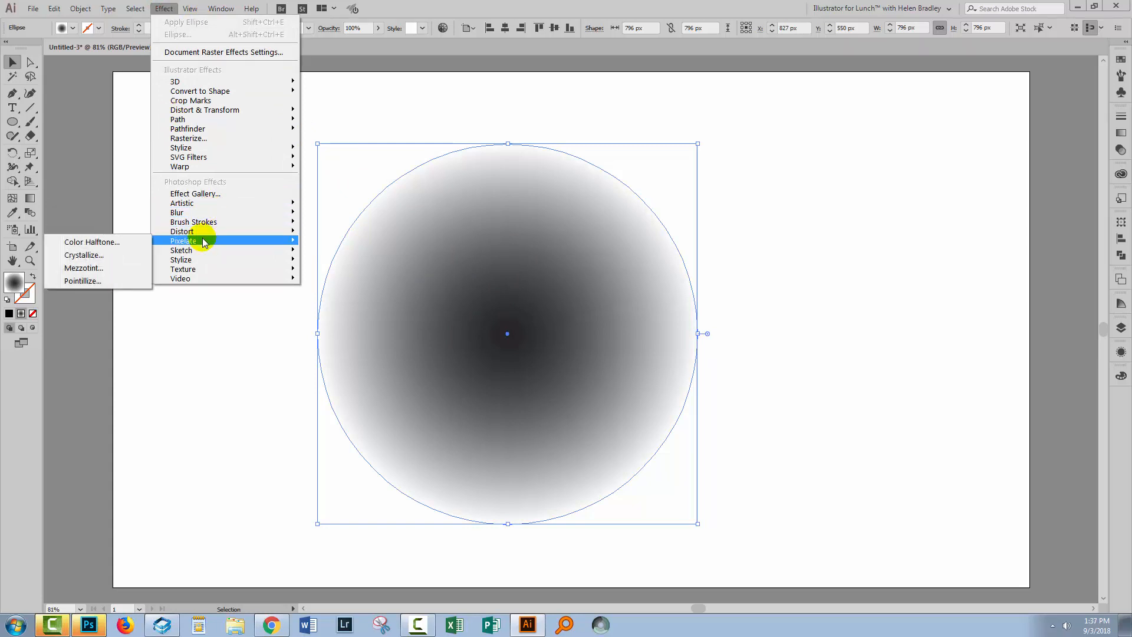
pyautogui.moveTo(92, 240)
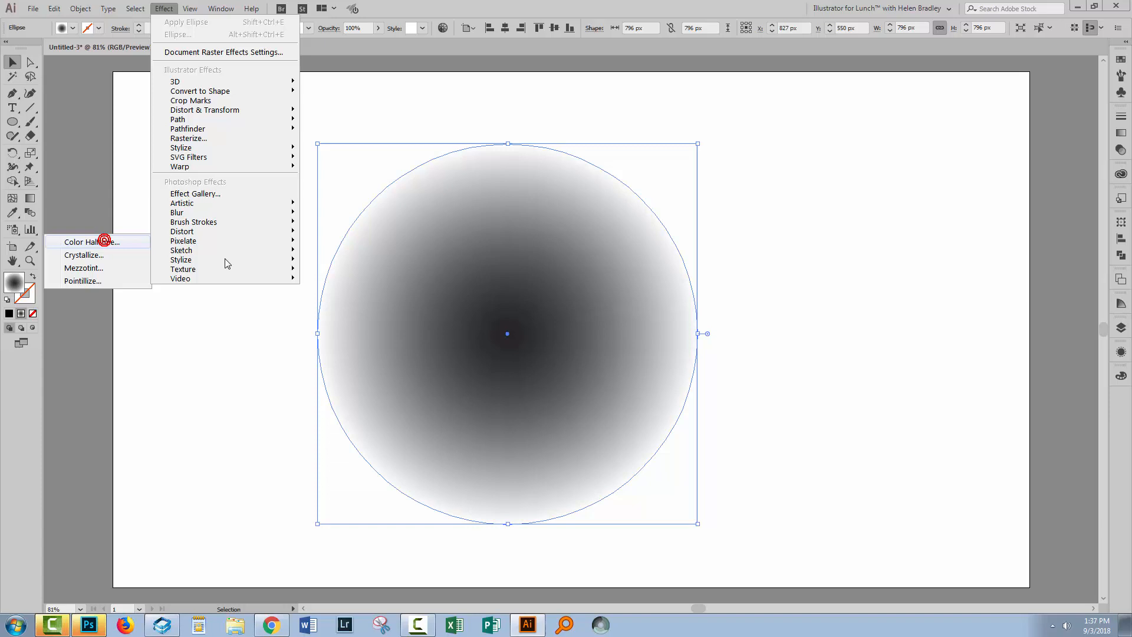
pyautogui.click(85, 241)
pyautogui.write('45')
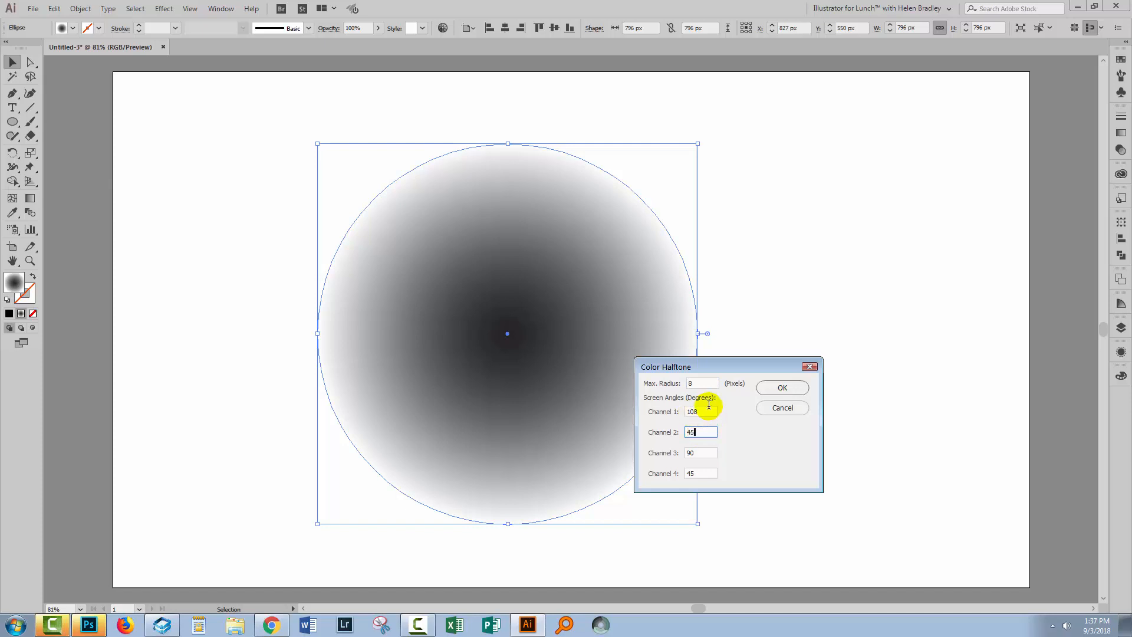
pyautogui.click(700, 411)
pyautogui.write('4')
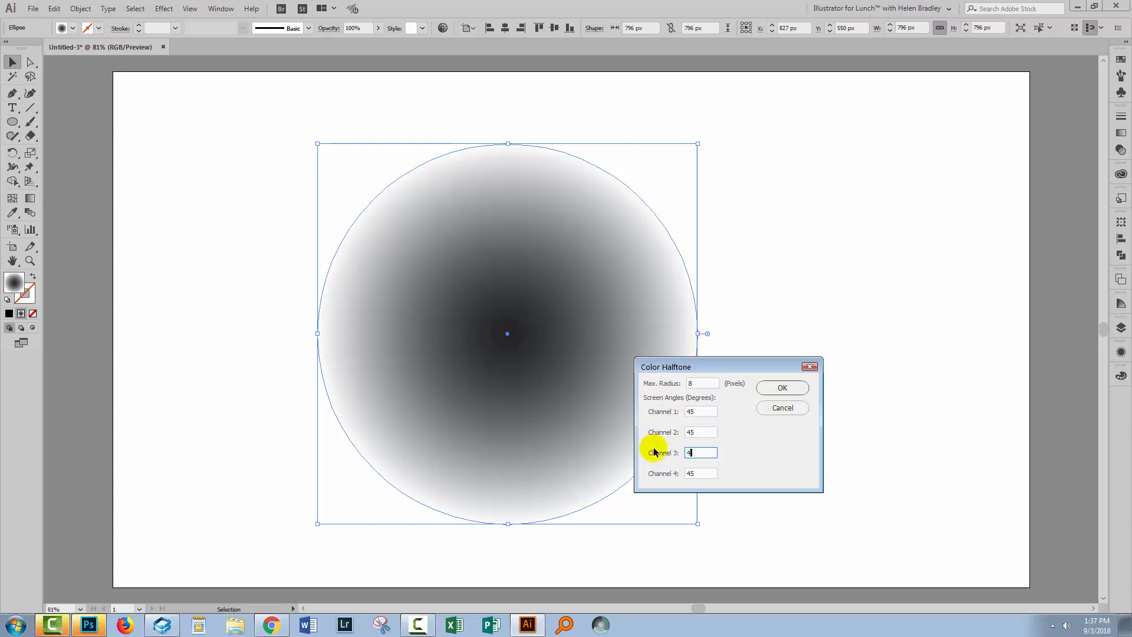
pyautogui.write('5')
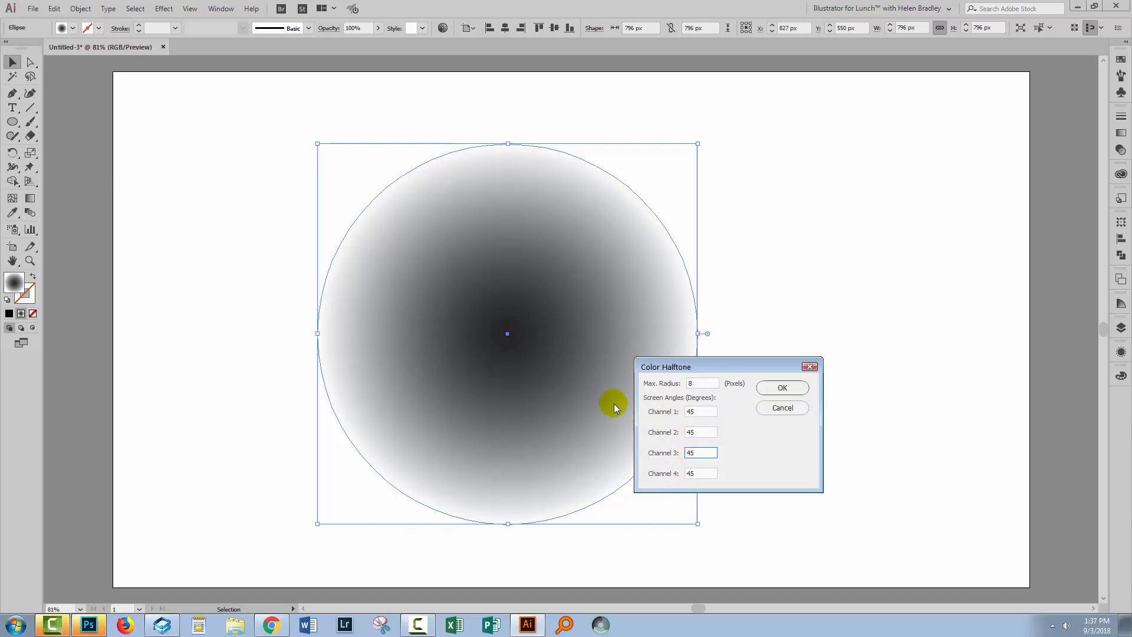
pyautogui.moveTo(502, 326)
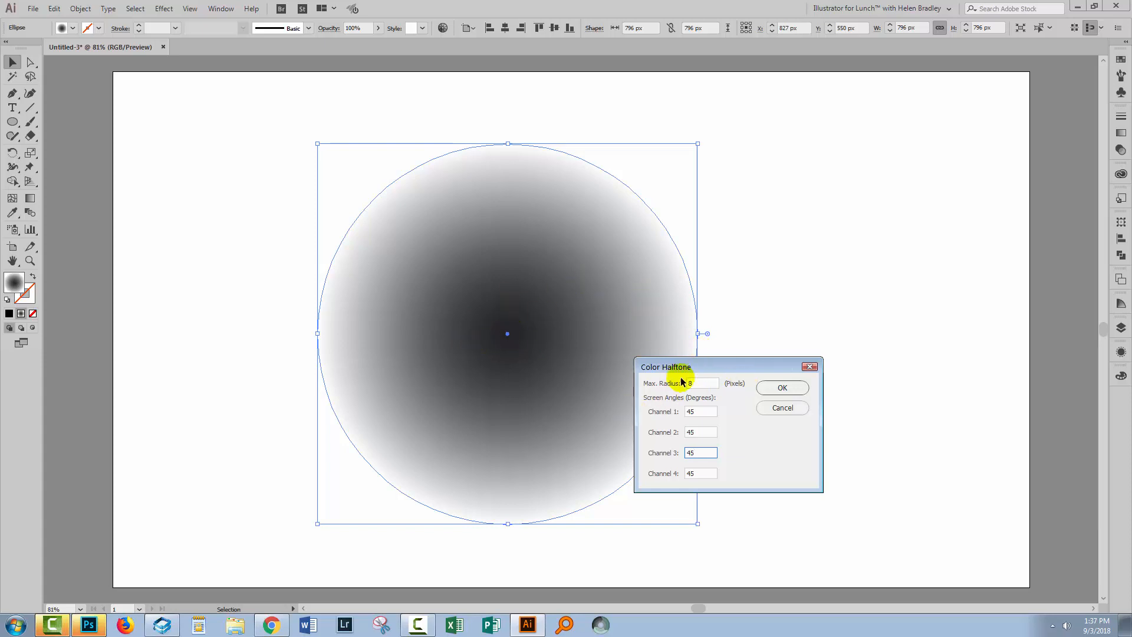
pyautogui.click(782, 387)
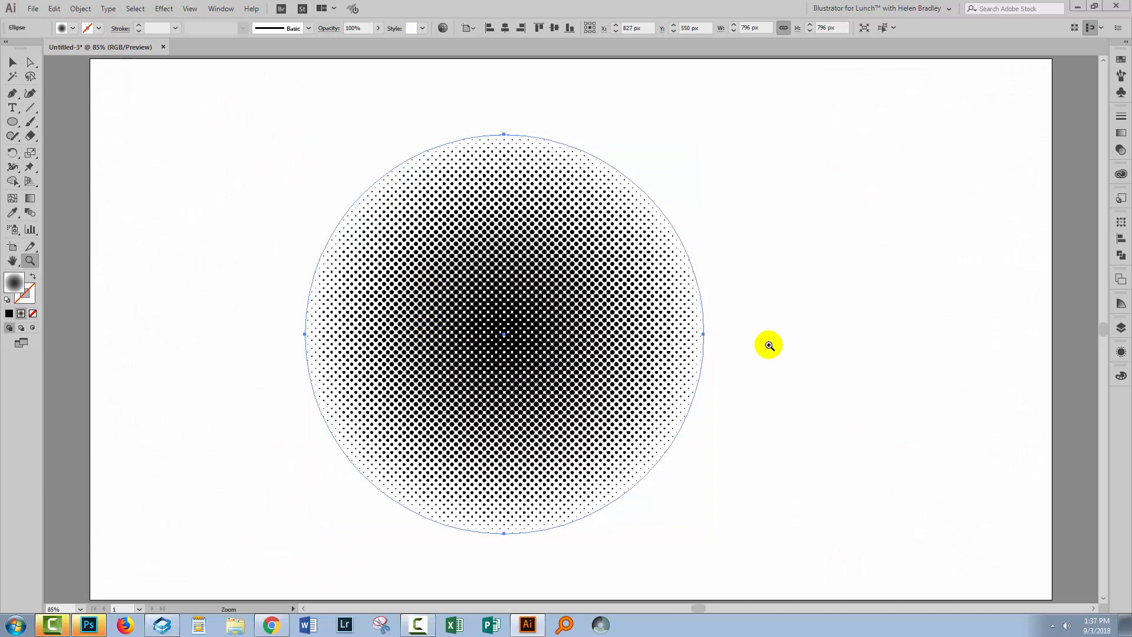
pyautogui.moveTo(1117, 353)
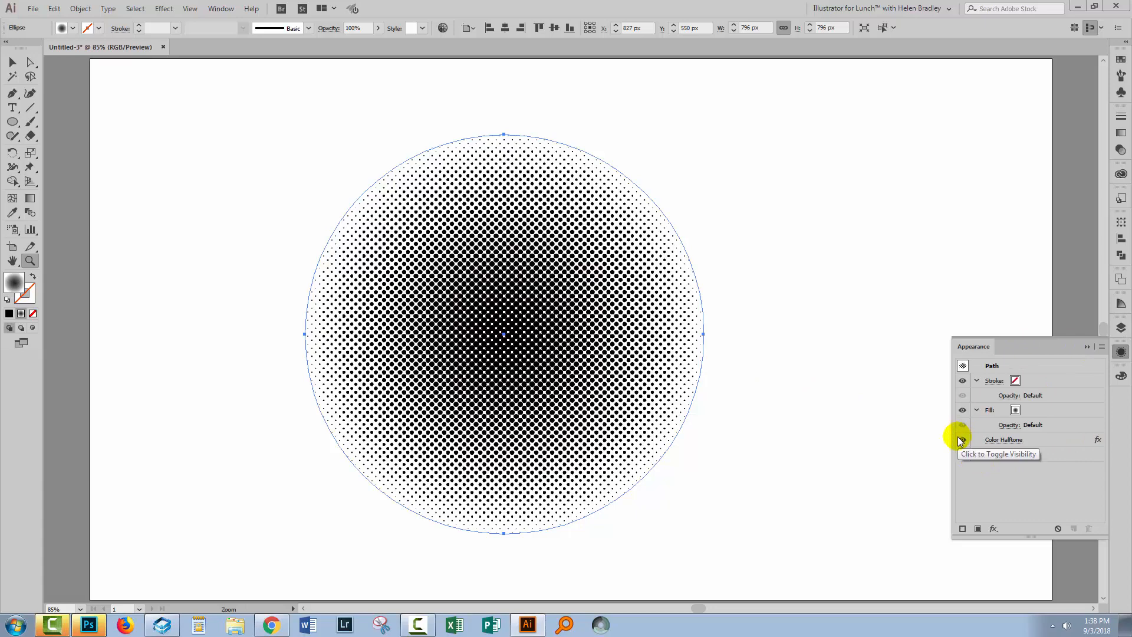
# Step: Toggle the Color Halftone effect's visibility in the Appearance panel, leaving it on
pyautogui.click(1003, 439)
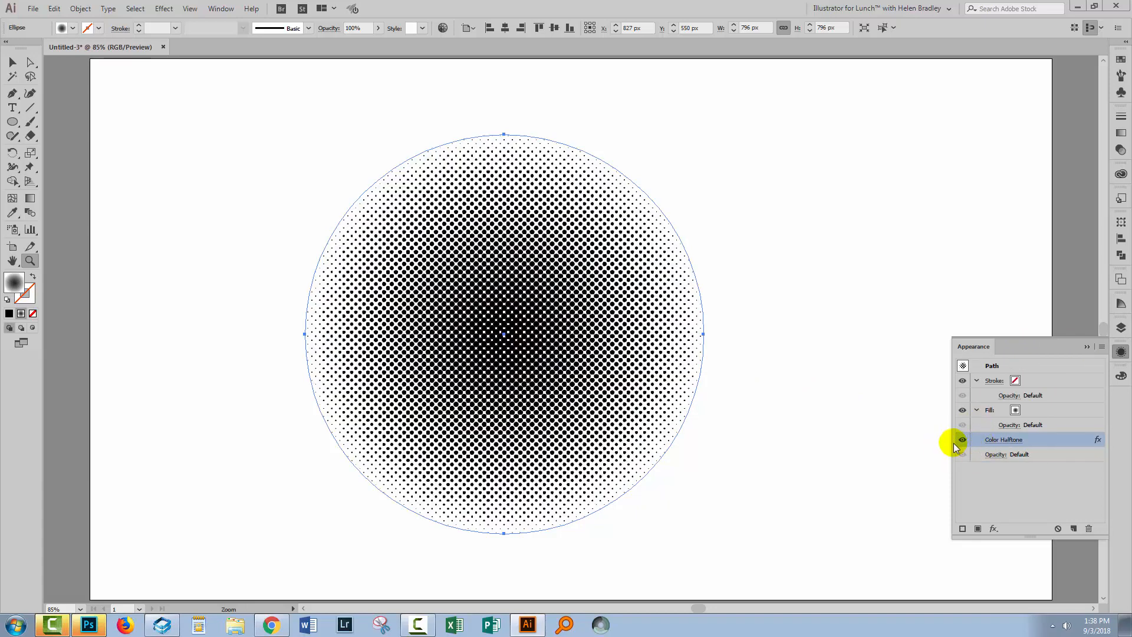
pyautogui.click(989, 409)
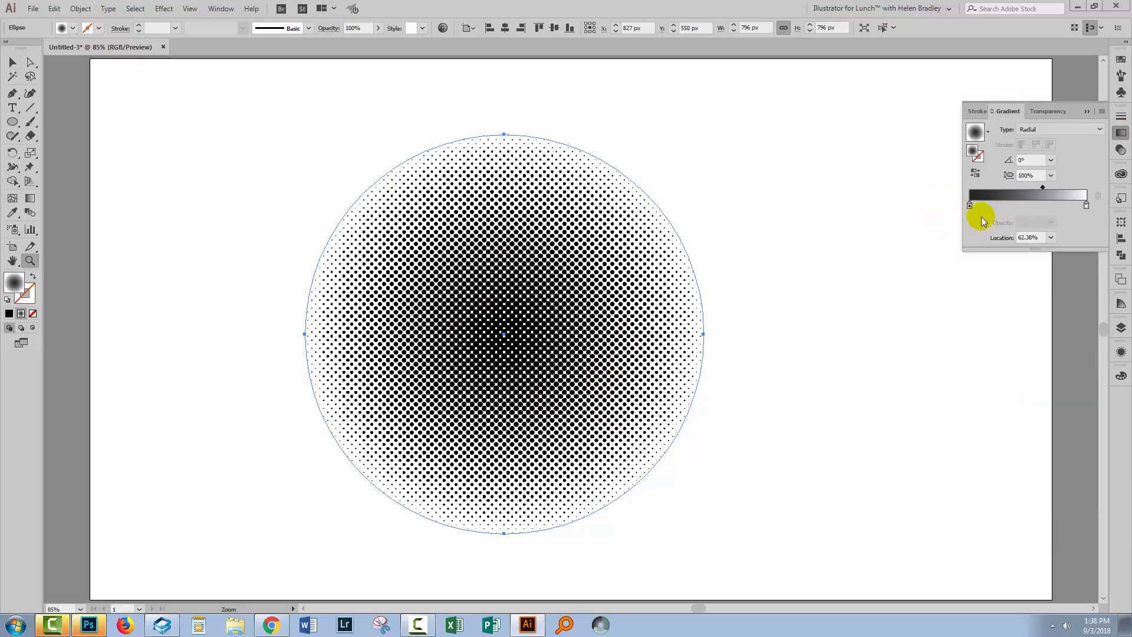
pyautogui.moveTo(970, 205)
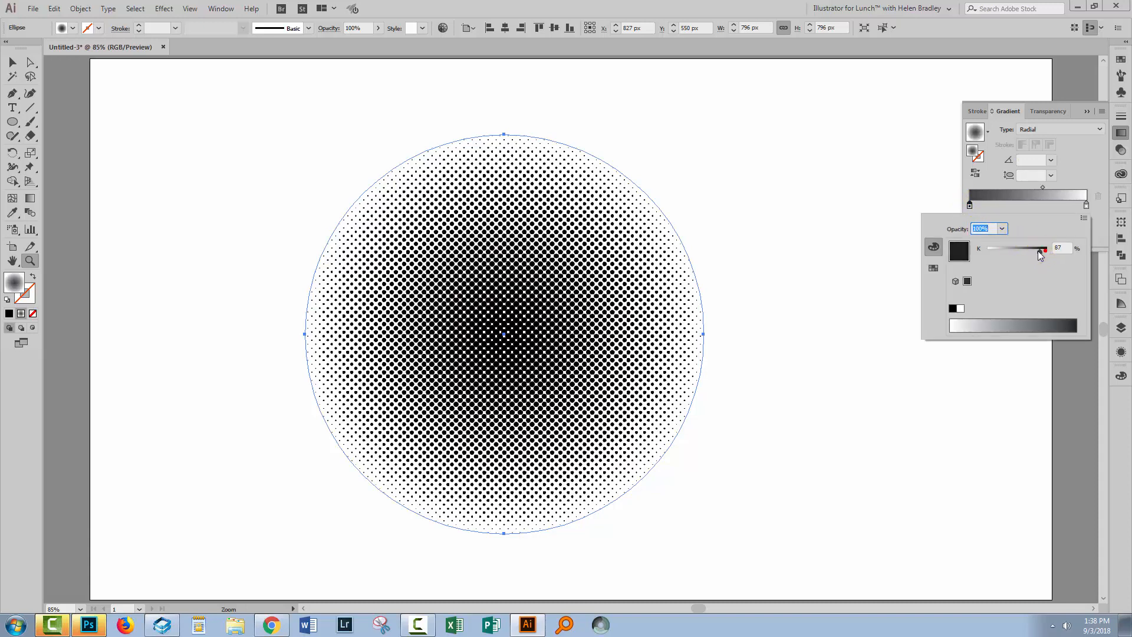
# Step: Lighten the gradient's centre stop to a dark grey of about K 69%
pyautogui.moveTo(1044, 249); pyautogui.dragTo(1033, 248)
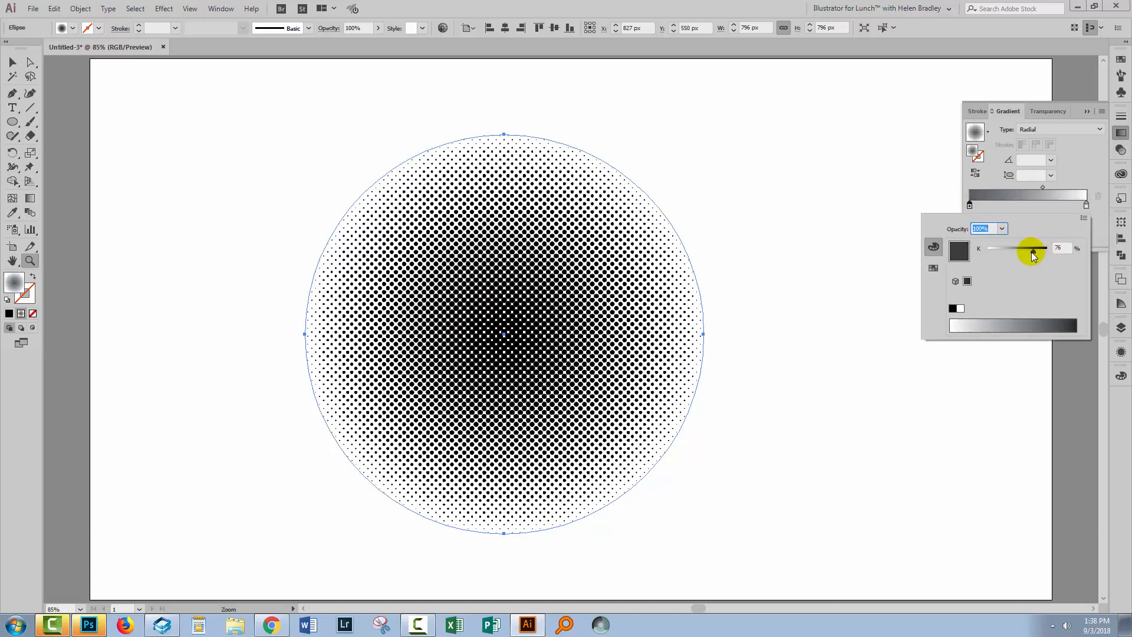
pyautogui.moveTo(1034, 249); pyautogui.dragTo(1030, 249)
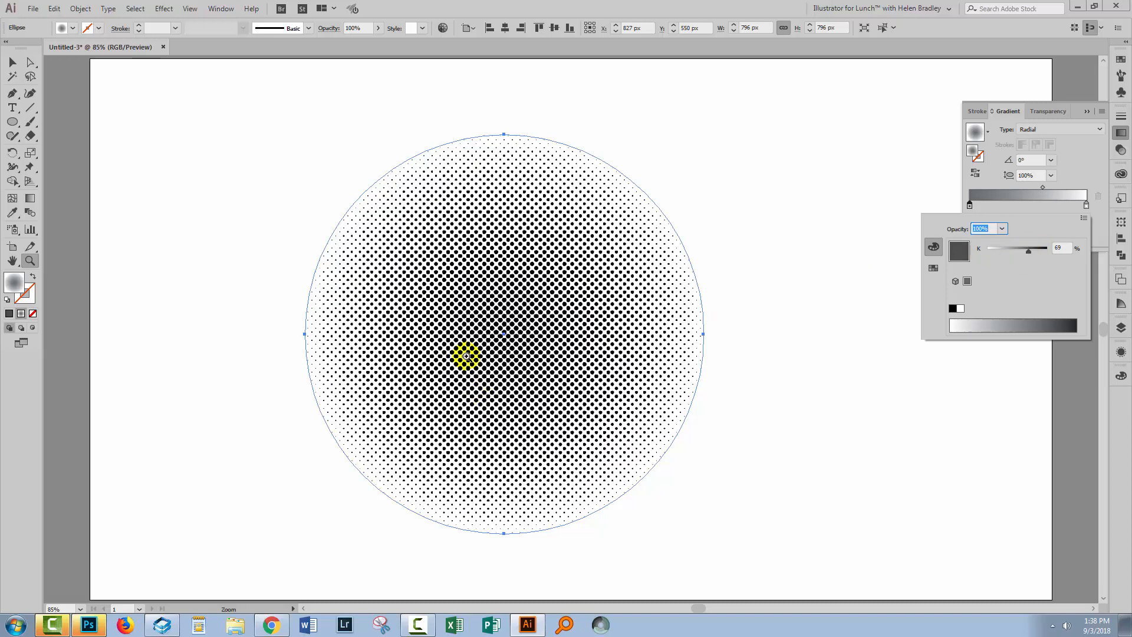
pyautogui.moveTo(466, 356); pyautogui.dragTo(534, 363)
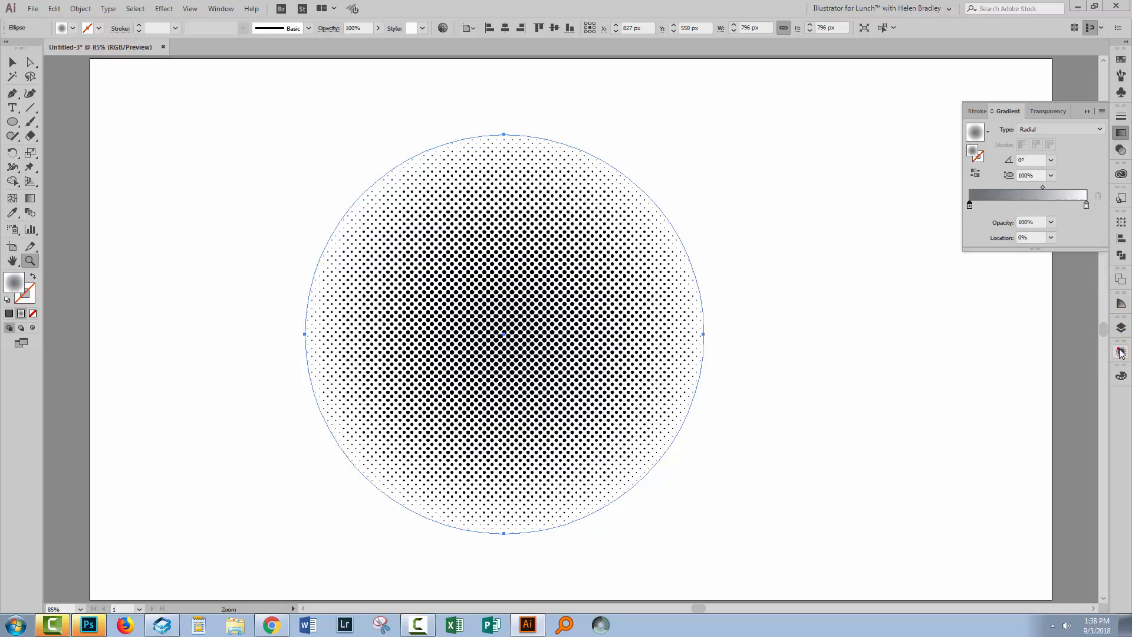
# Step: Raise the Color Halftone maximum dot radius to 15 pixels via the Appearance panel
pyautogui.click(1119, 351)
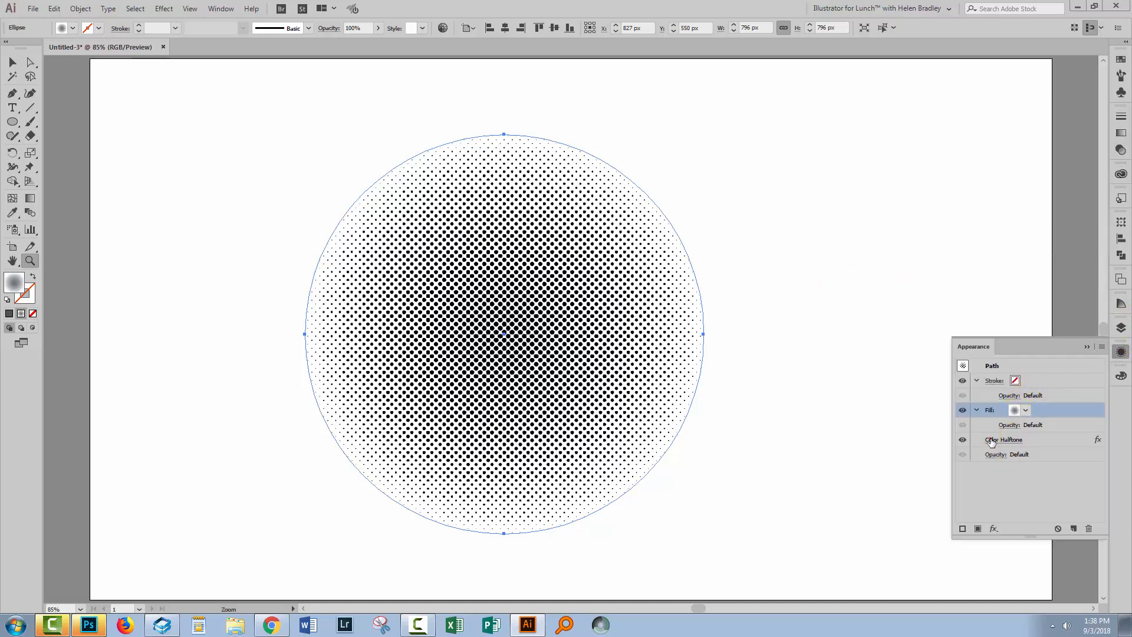
pyautogui.doubleClick(1002, 440)
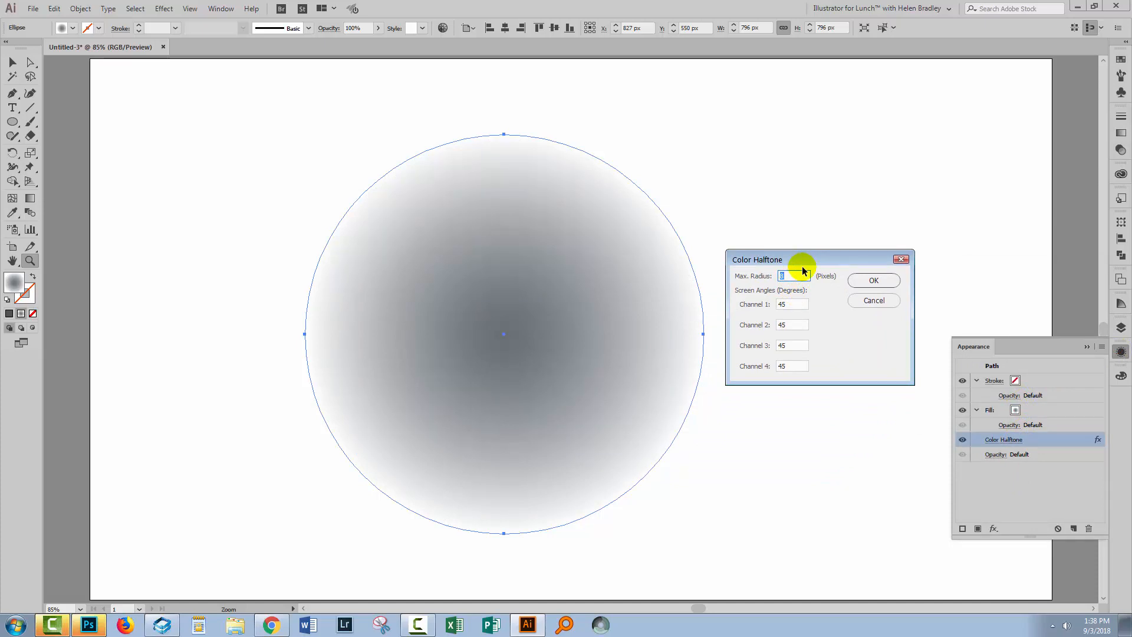
pyautogui.write('15')
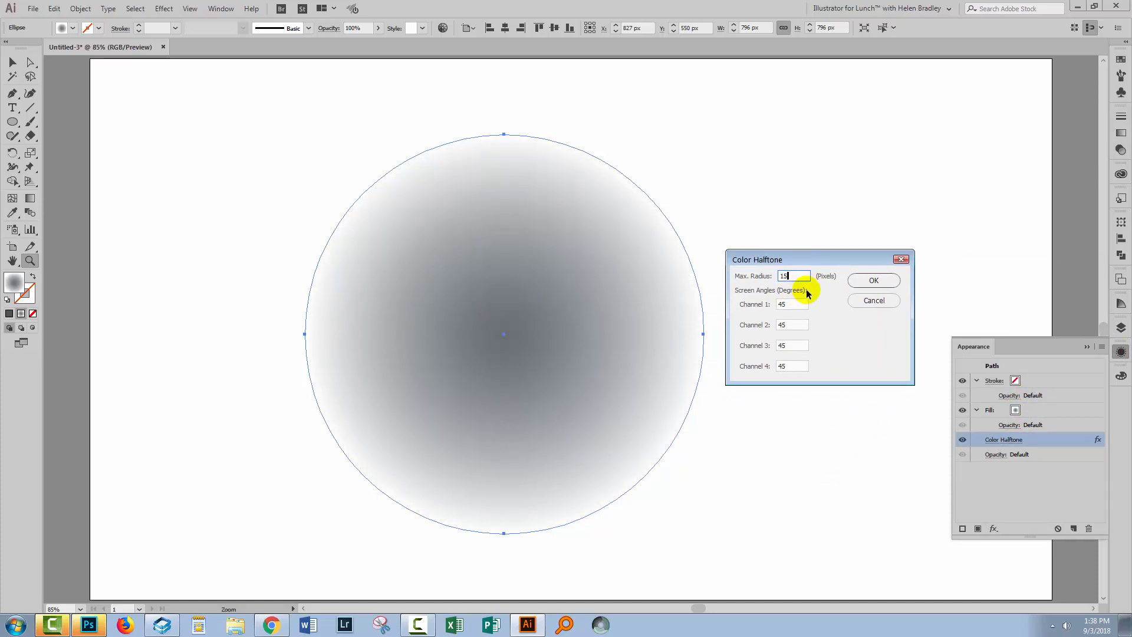
pyautogui.click(872, 280)
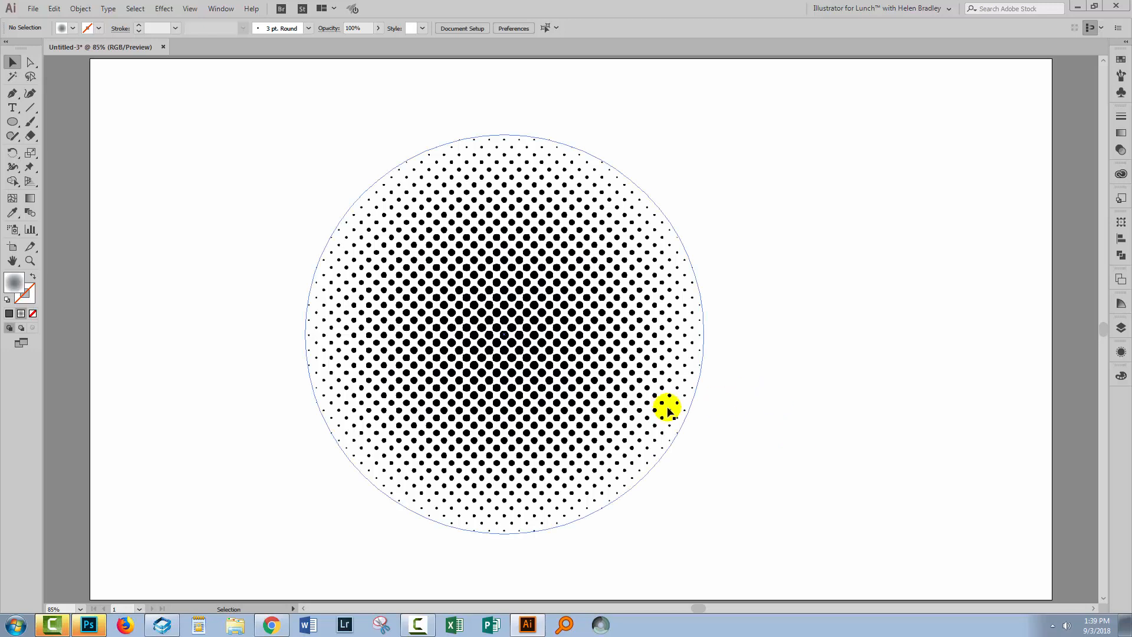
# Step: Set all four Color Halftone channel screen angles to 90° so the dots form a straight grid
pyautogui.click(664, 408)
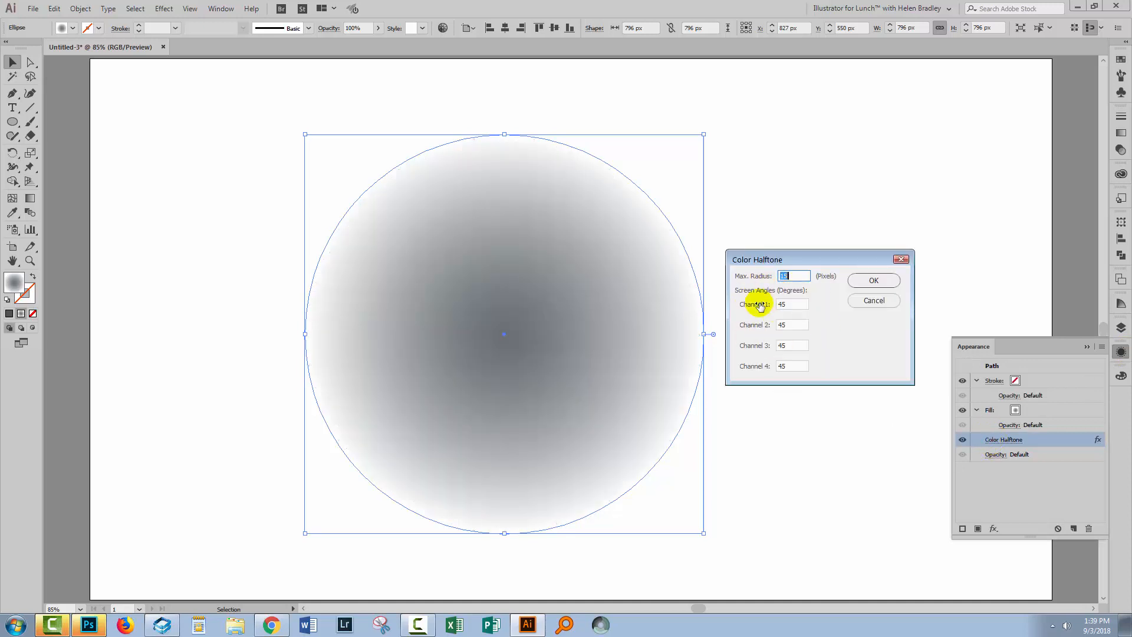
pyautogui.moveTo(812, 317)
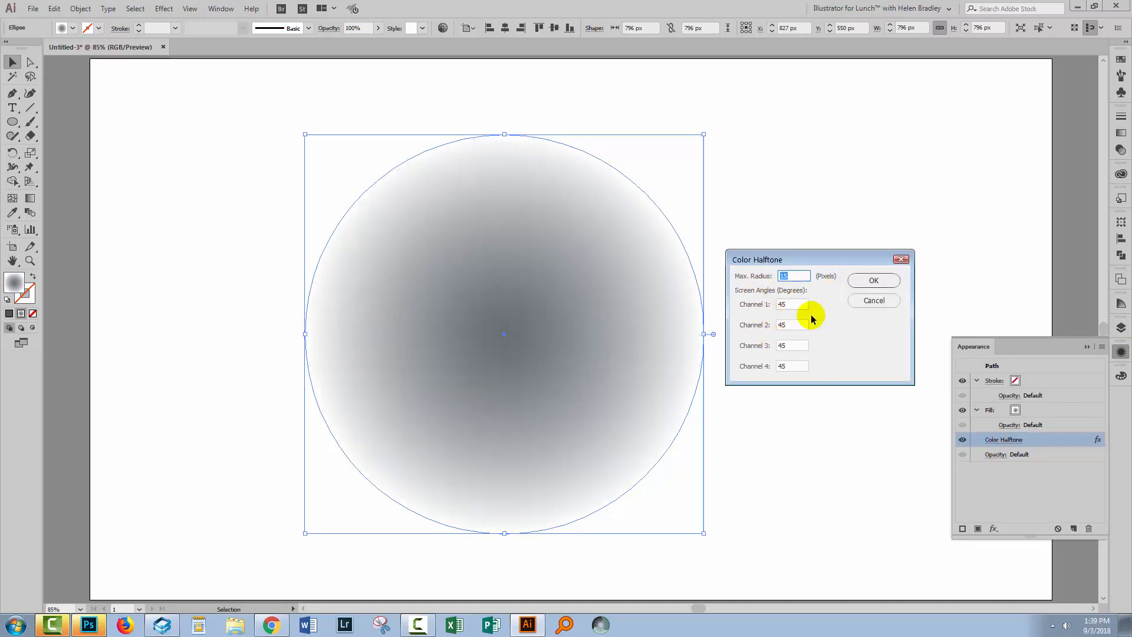
pyautogui.click(792, 303)
pyautogui.write('90')
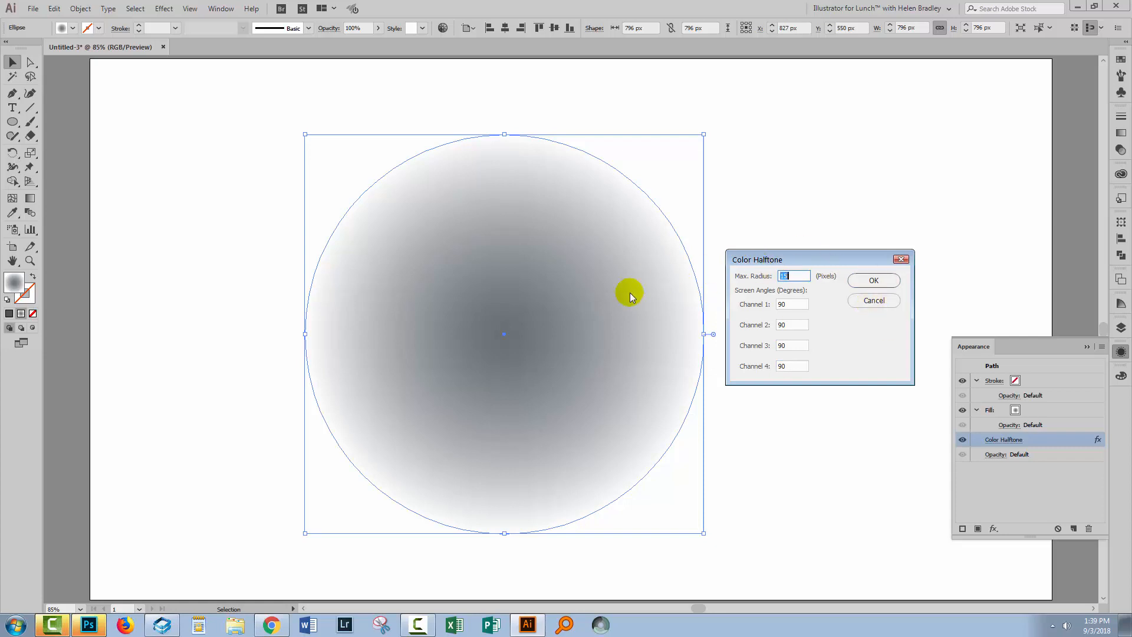
pyautogui.click(872, 280)
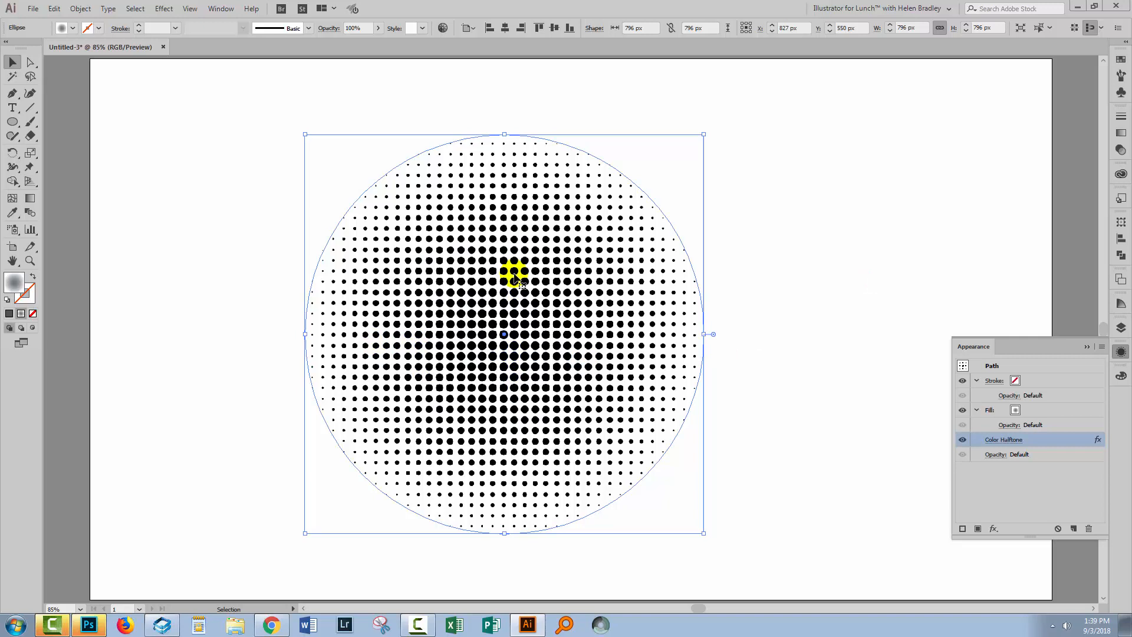
pyautogui.moveTo(448, 350)
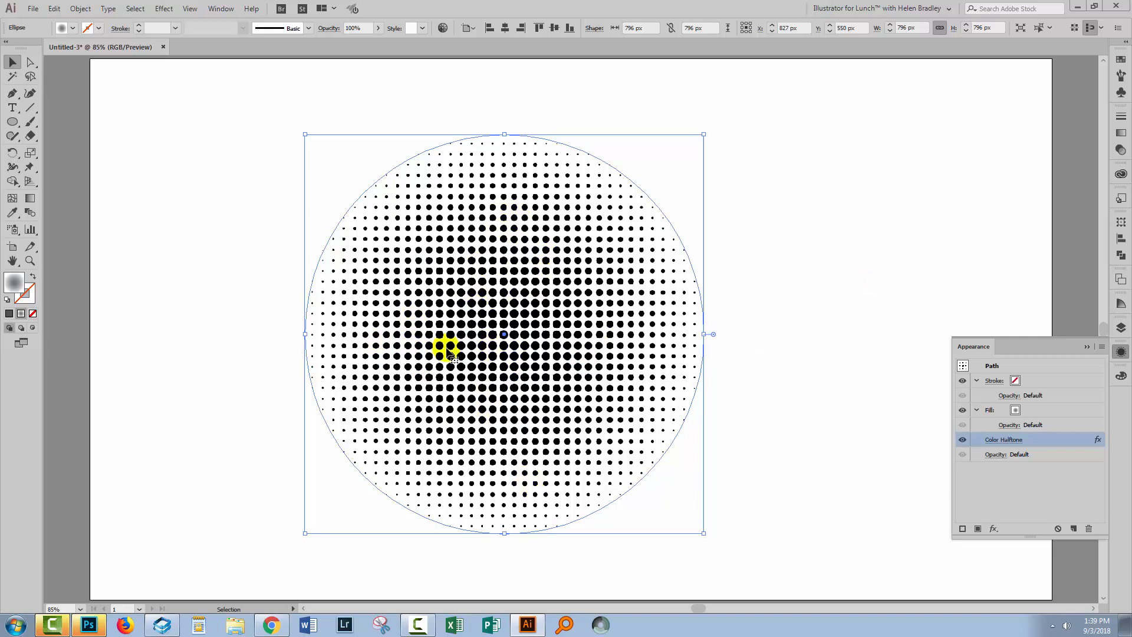